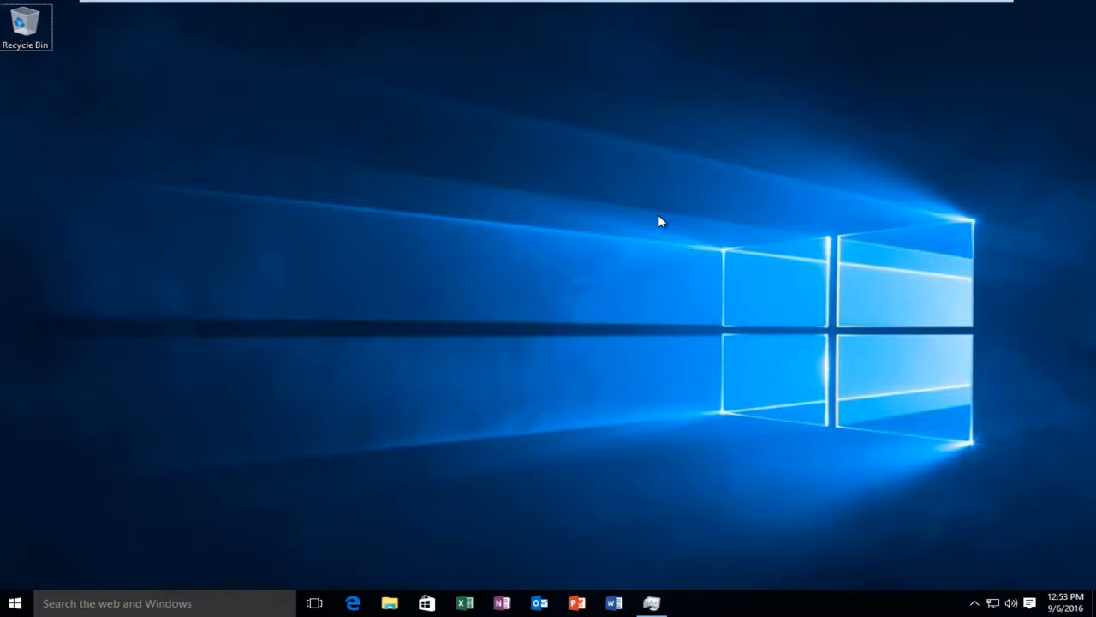
{"action": "mouse_move", "coordinate": [484, 475]}
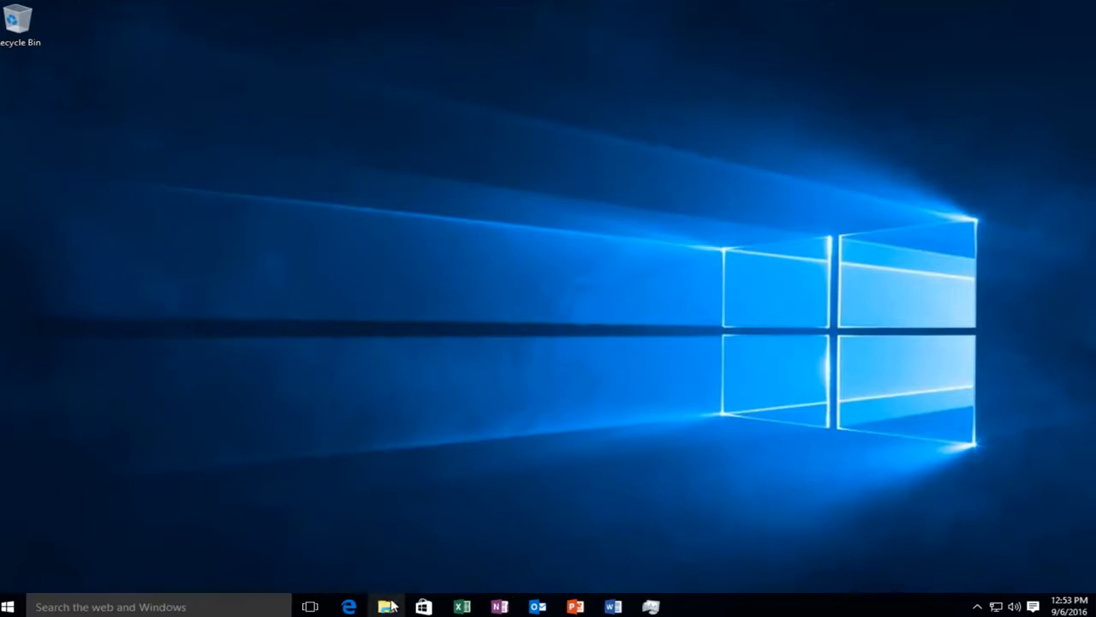
Launch File Explorer and open Folder Options from the ribbon's View tab.
{"action": "left_click", "coordinate": [387, 607]}
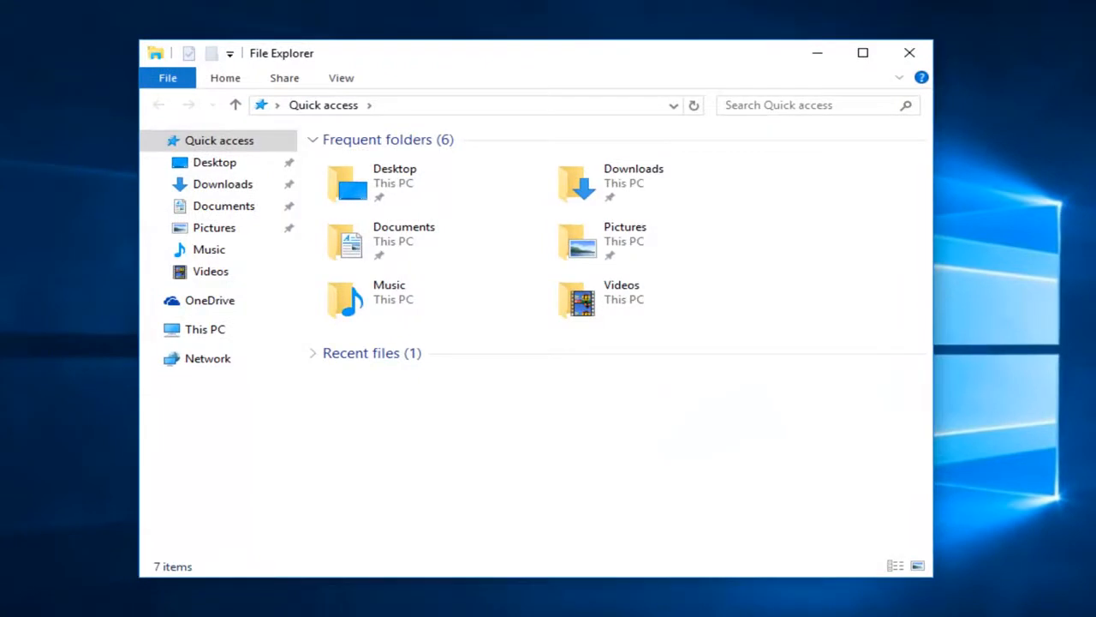
{"action": "mouse_move", "coordinate": [337, 455]}
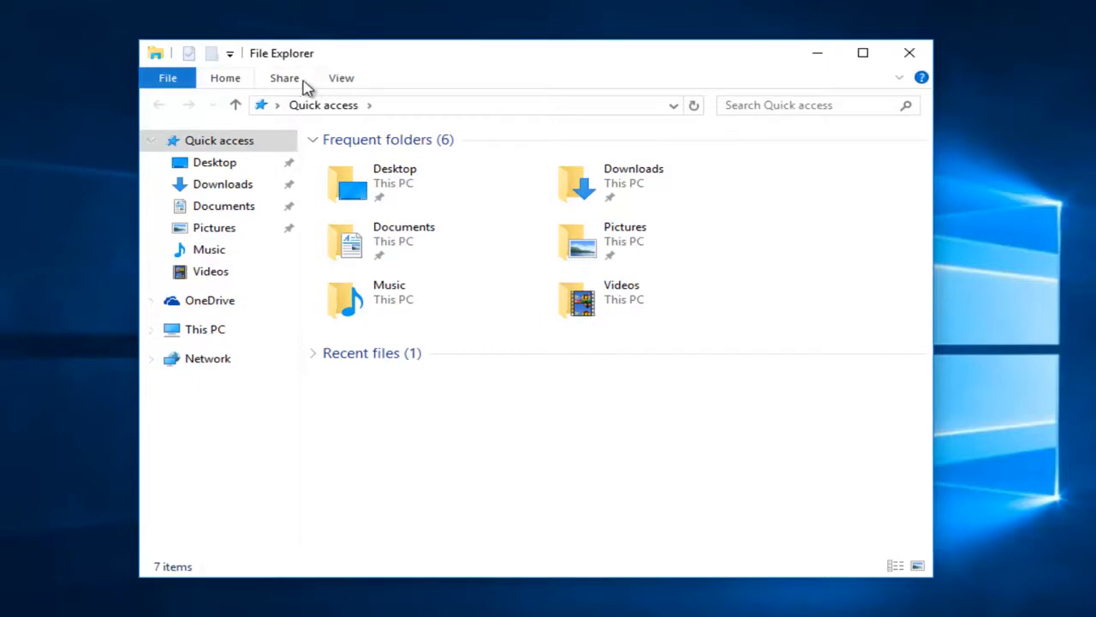
{"action": "left_click", "coordinate": [341, 78]}
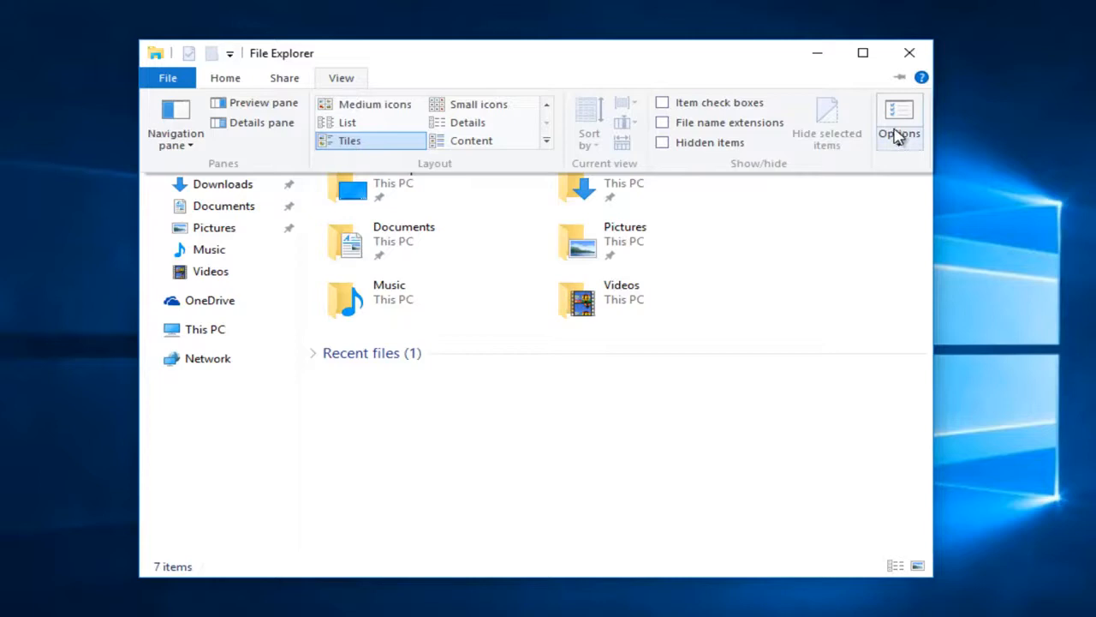
{"action": "left_click", "coordinate": [899, 124]}
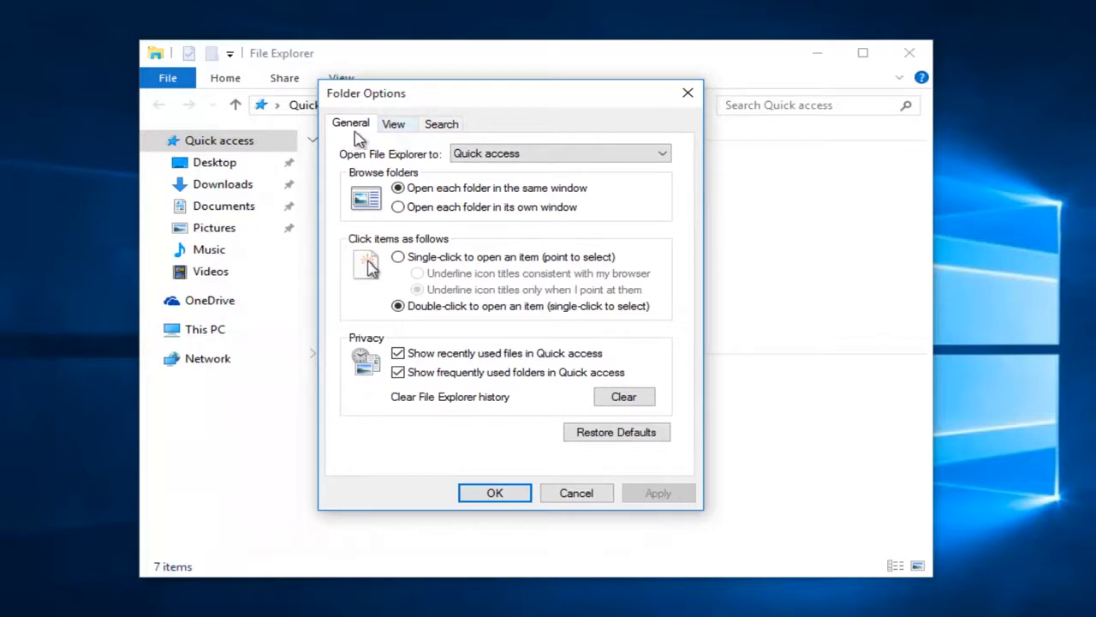
Check 'Use Sharing Wizard (Recommended)' under Folder Options' View settings and apply it.
{"action": "left_click", "coordinate": [393, 123]}
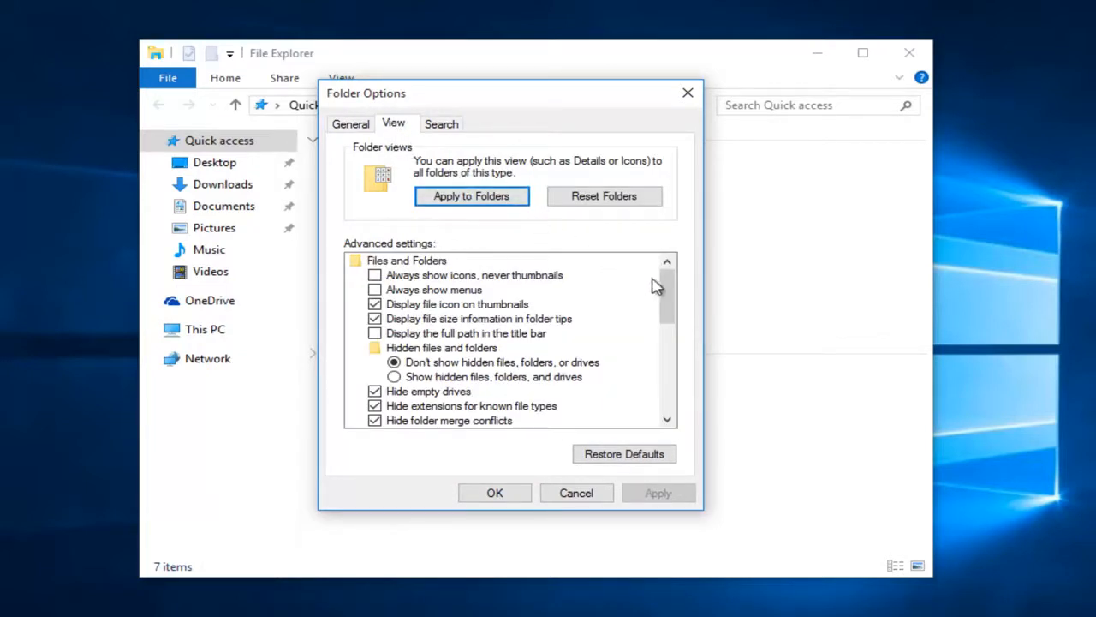
{"action": "left_click_drag", "start_coordinate": [667, 299], "coordinate": [667, 377]}
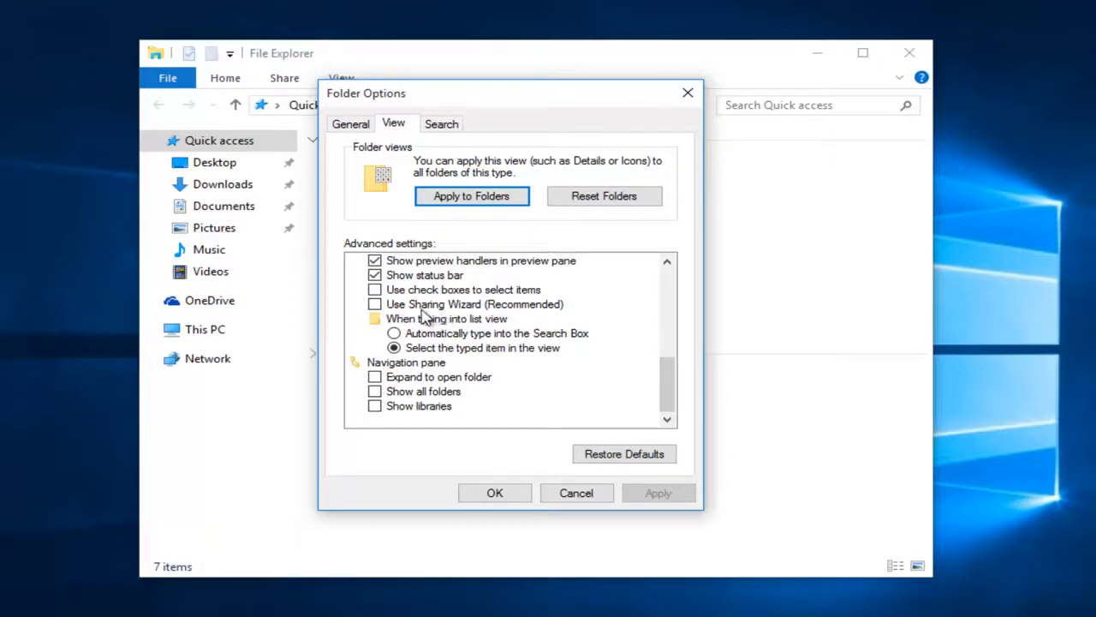
{"action": "left_click", "coordinate": [374, 304]}
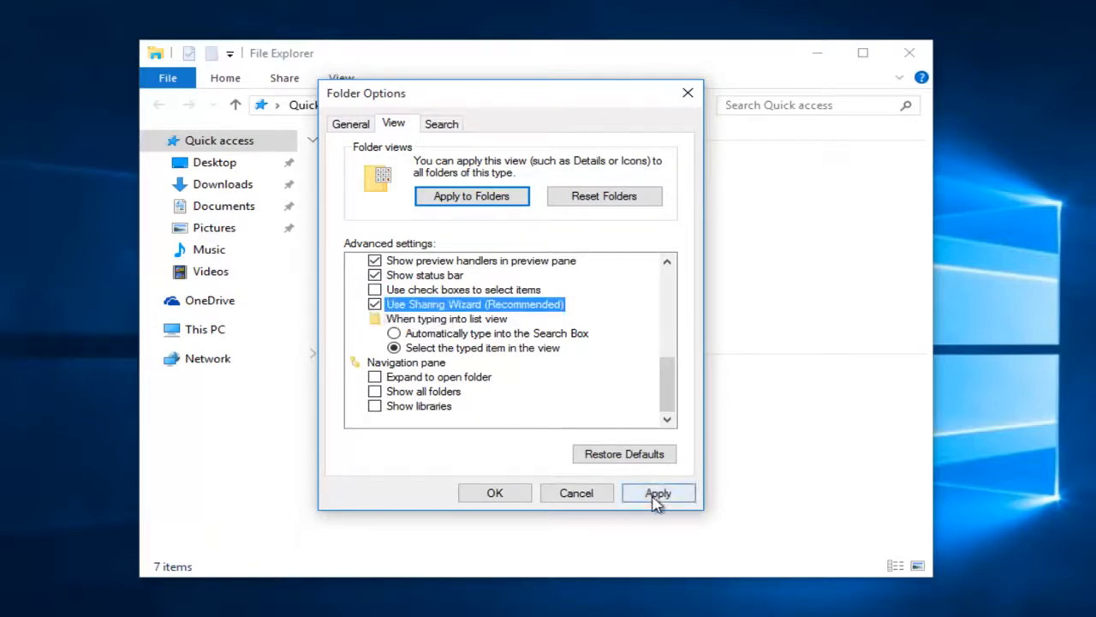
{"action": "left_click", "coordinate": [494, 493]}
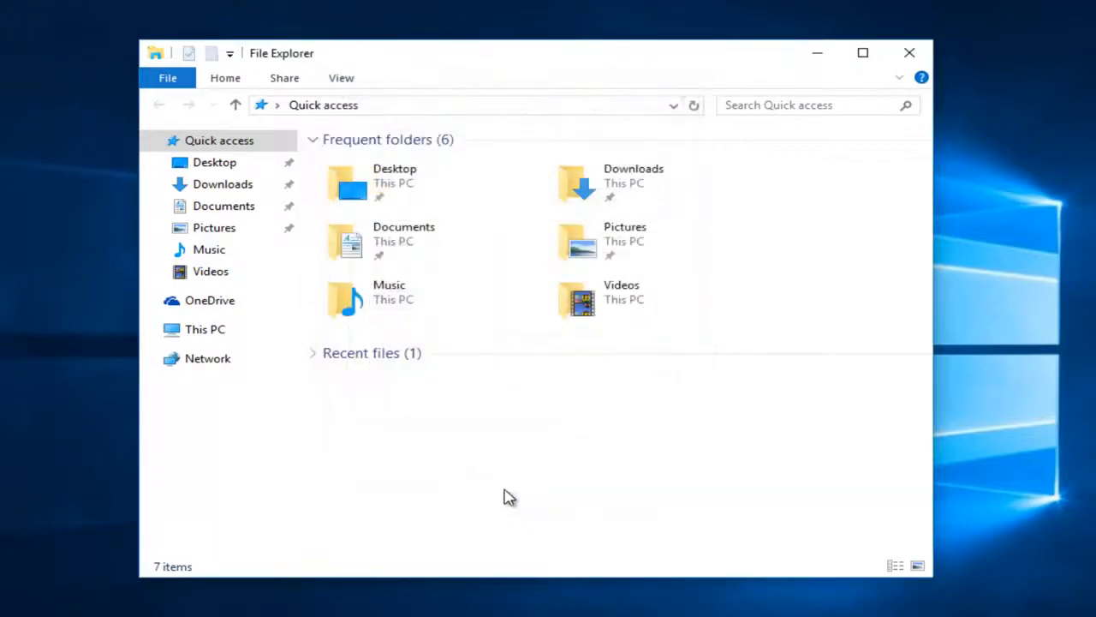